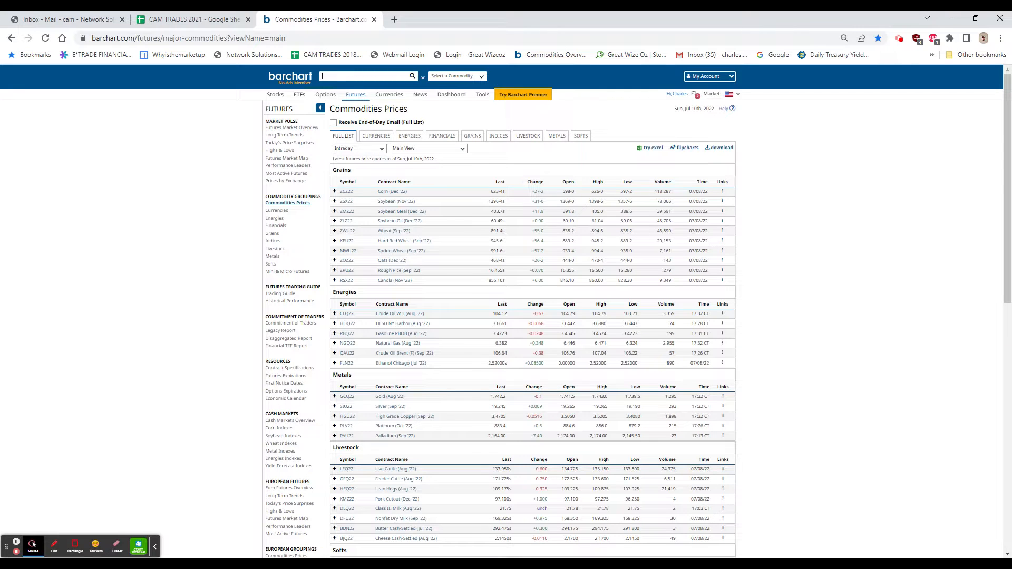
{"action": "mouse_move", "coordinate": [623, 231]}
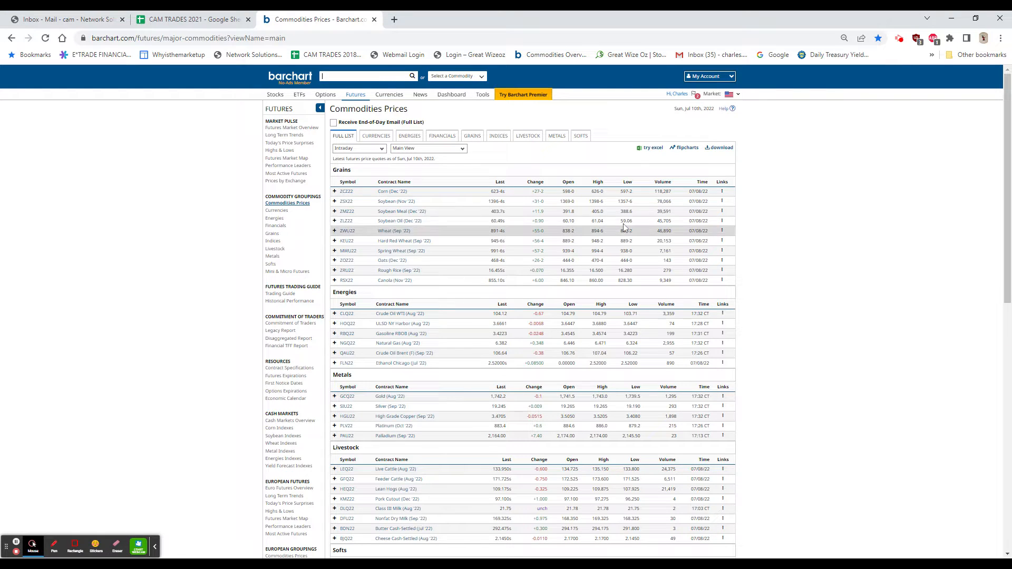
{"action": "mouse_move", "coordinate": [882, 147]}
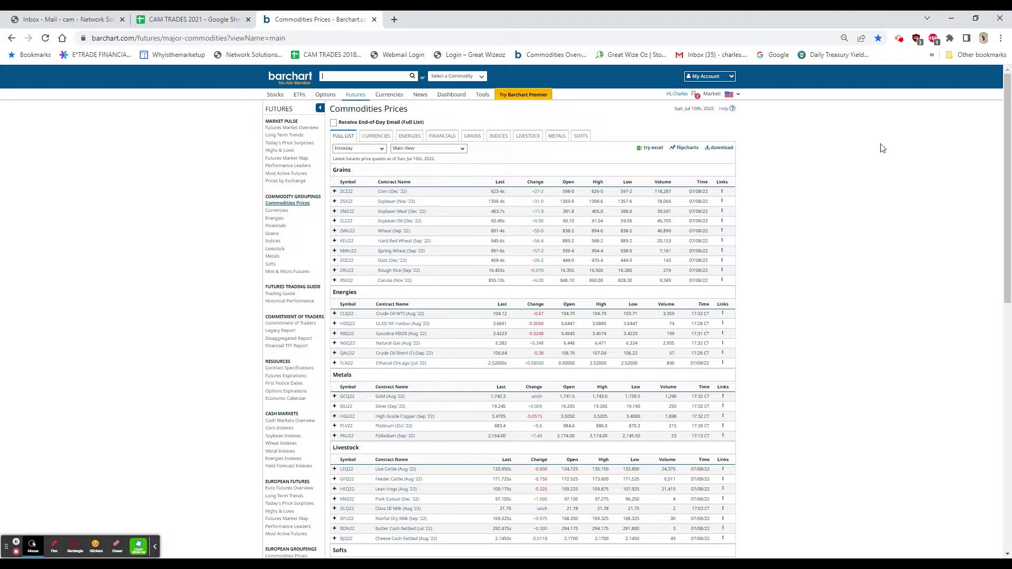
{"action": "mouse_move", "coordinate": [794, 298]}
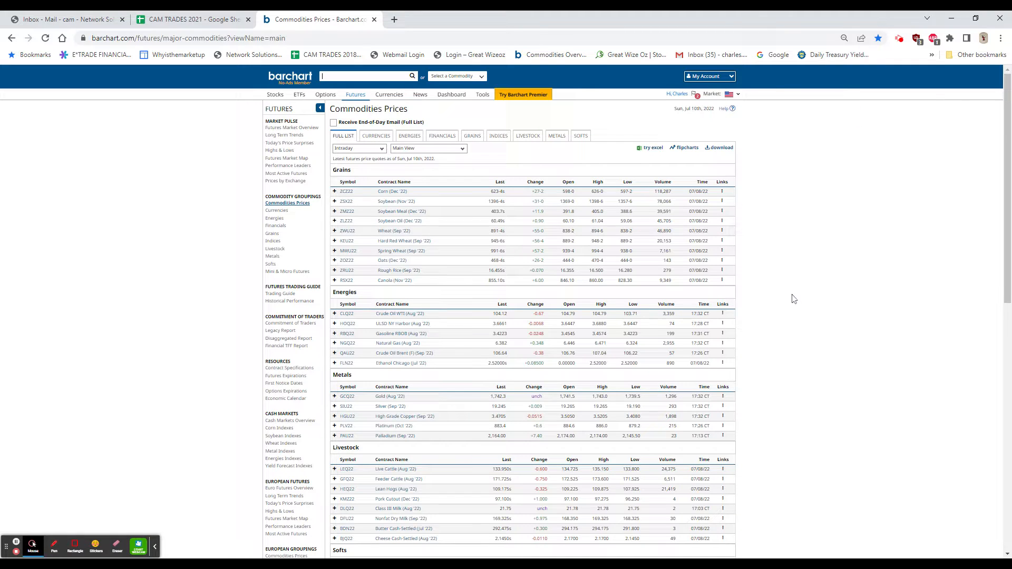
{"action": "mouse_move", "coordinate": [803, 243]}
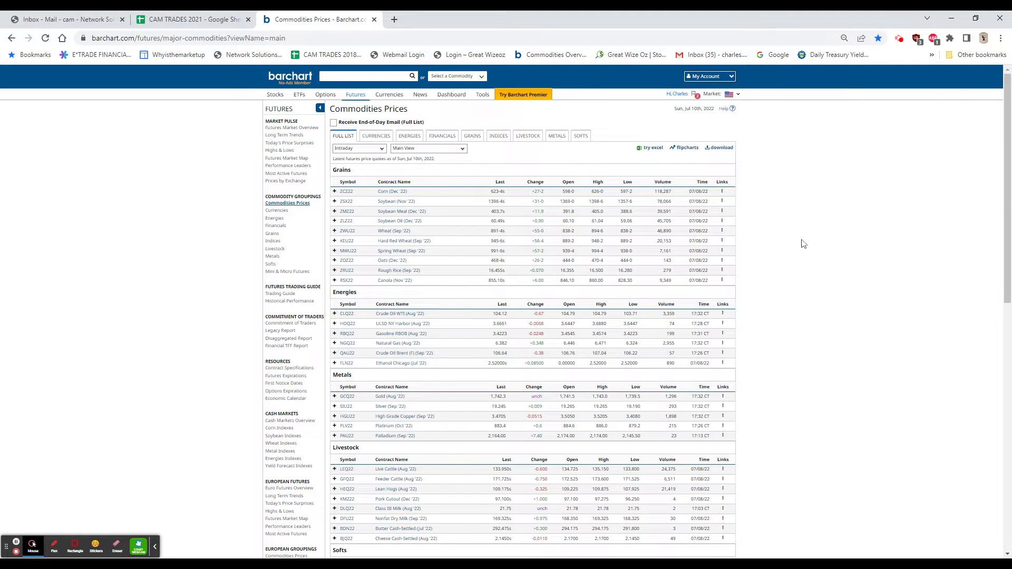
{"action": "mouse_move", "coordinate": [441, 196]}
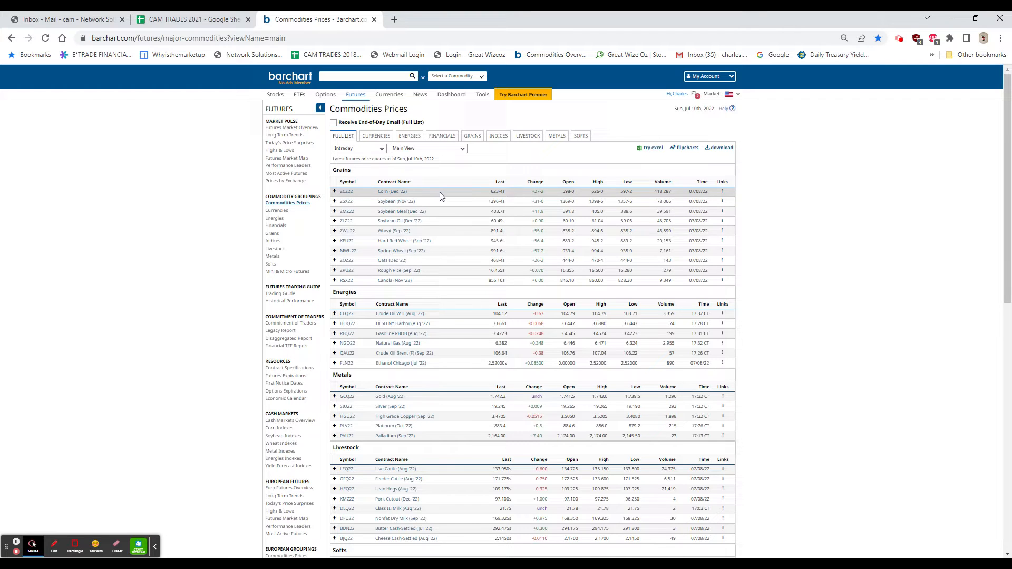
{"action": "mouse_move", "coordinate": [463, 321]}
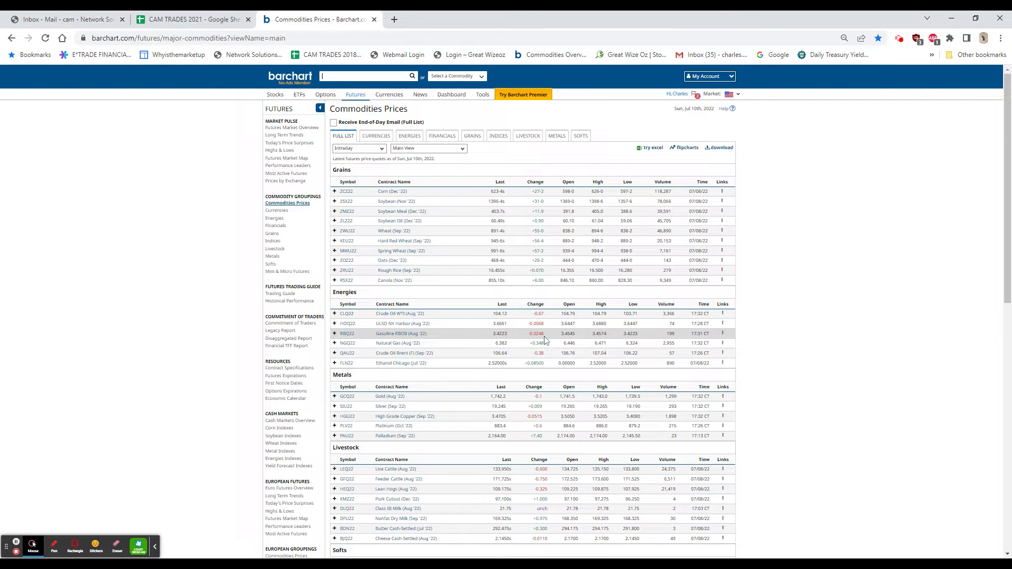
{"action": "mouse_move", "coordinate": [547, 342]}
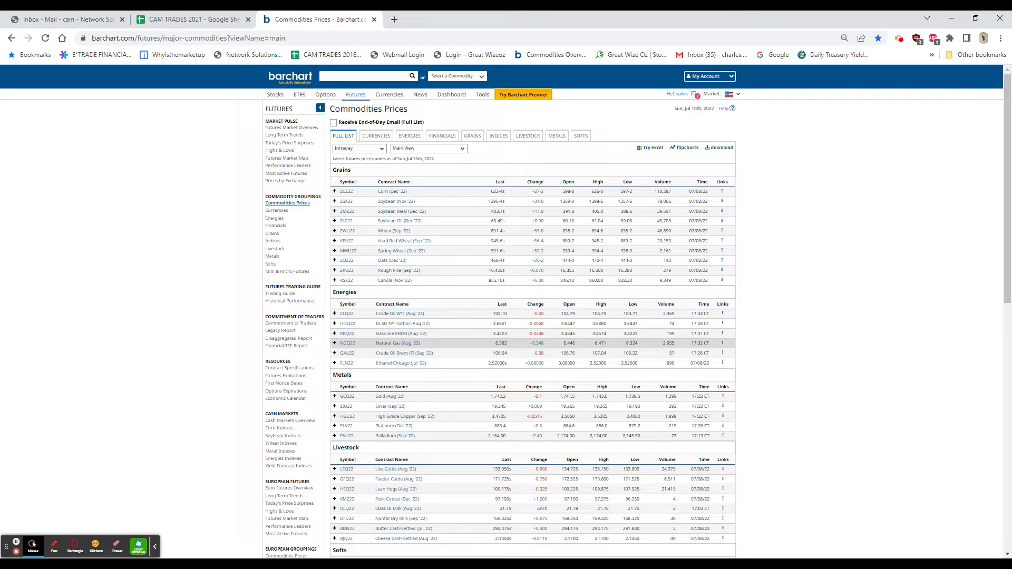
{"action": "mouse_move", "coordinate": [781, 364]}
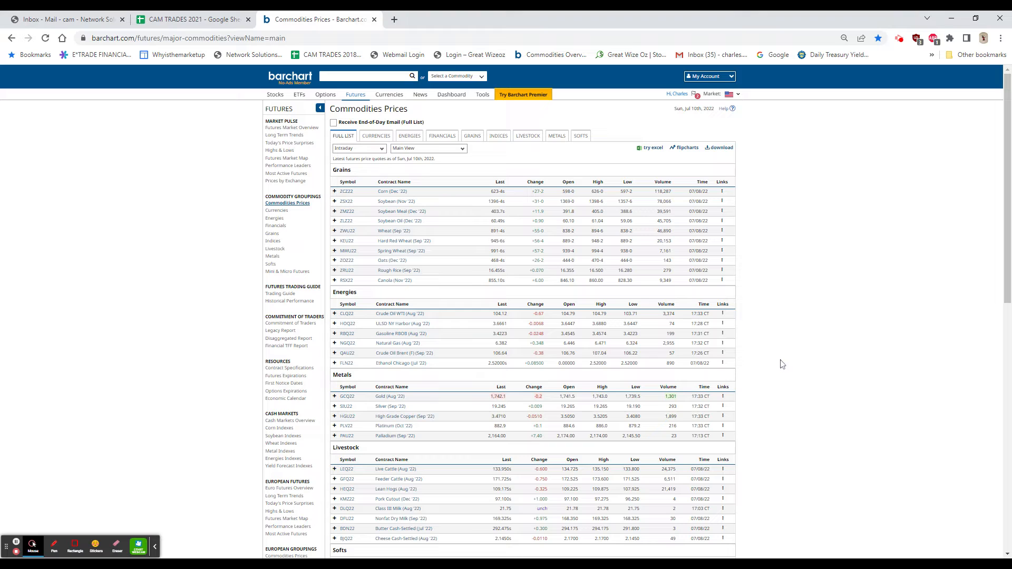
Show the Natural Gas Aug '22 interactive chart at Daily Nearby frequency from the row's links menu.
{"action": "left_click", "coordinate": [722, 342]}
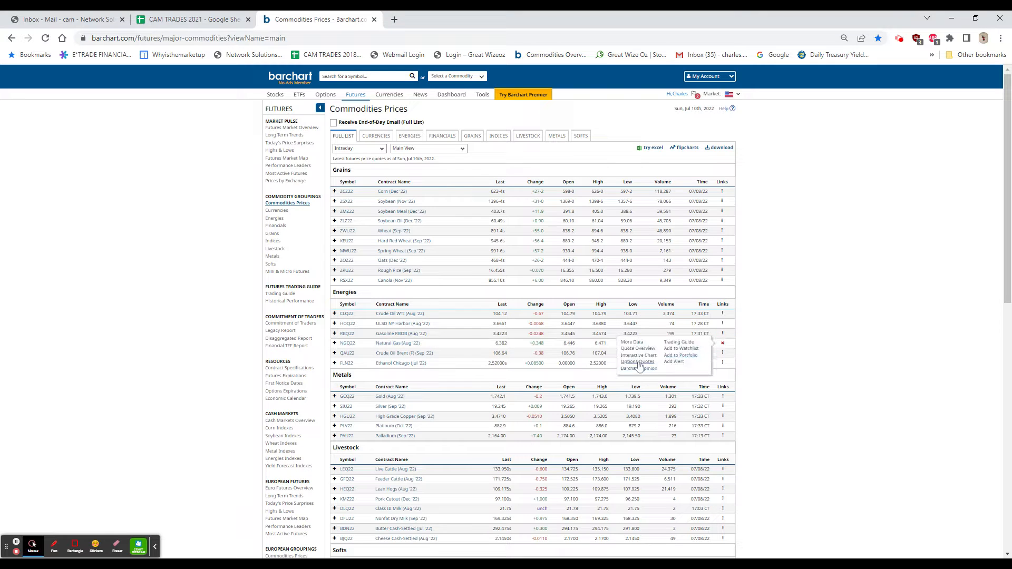
{"action": "left_click", "coordinate": [638, 355]}
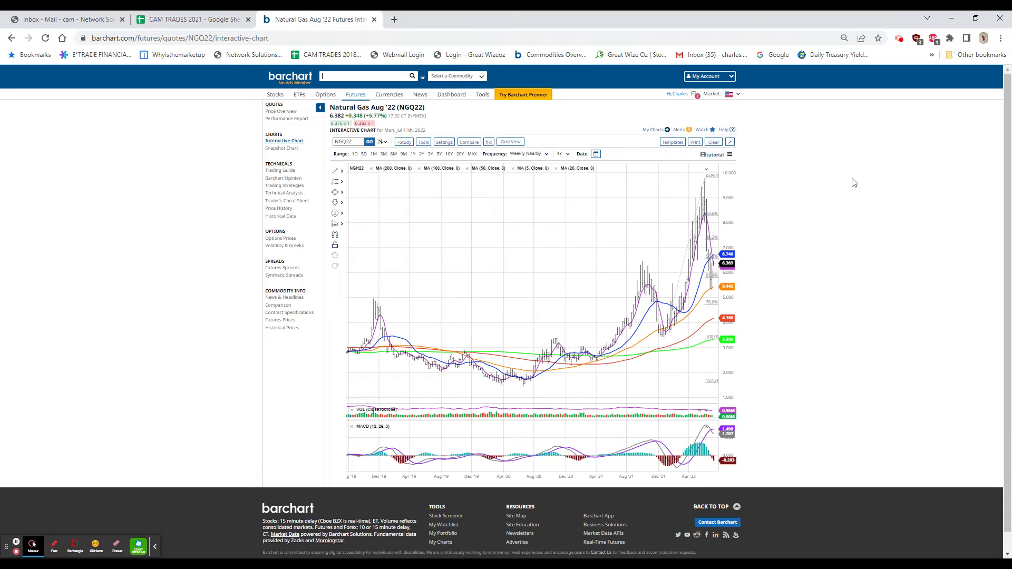
{"action": "left_click", "coordinate": [544, 154]}
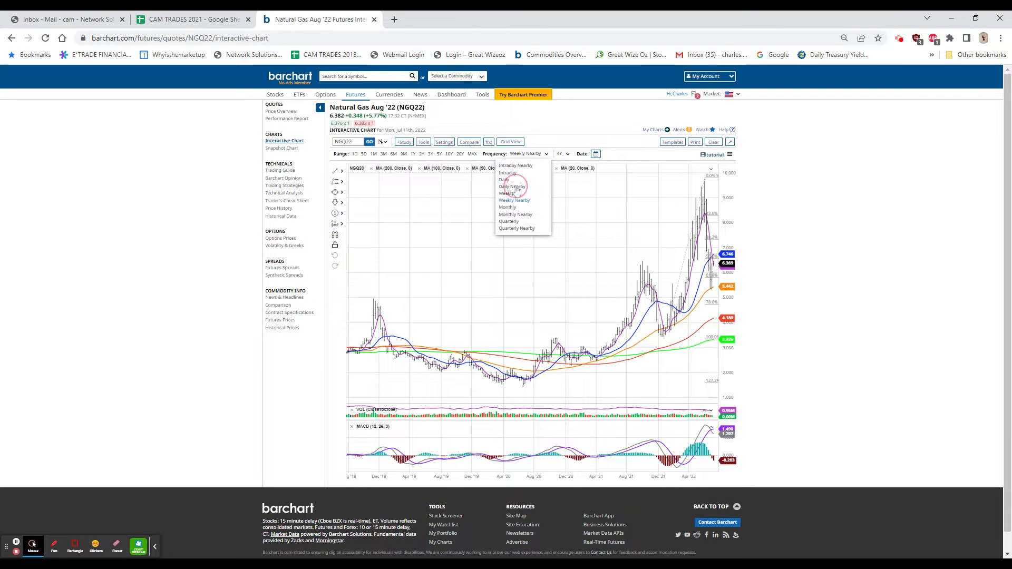
{"action": "left_click", "coordinate": [512, 186]}
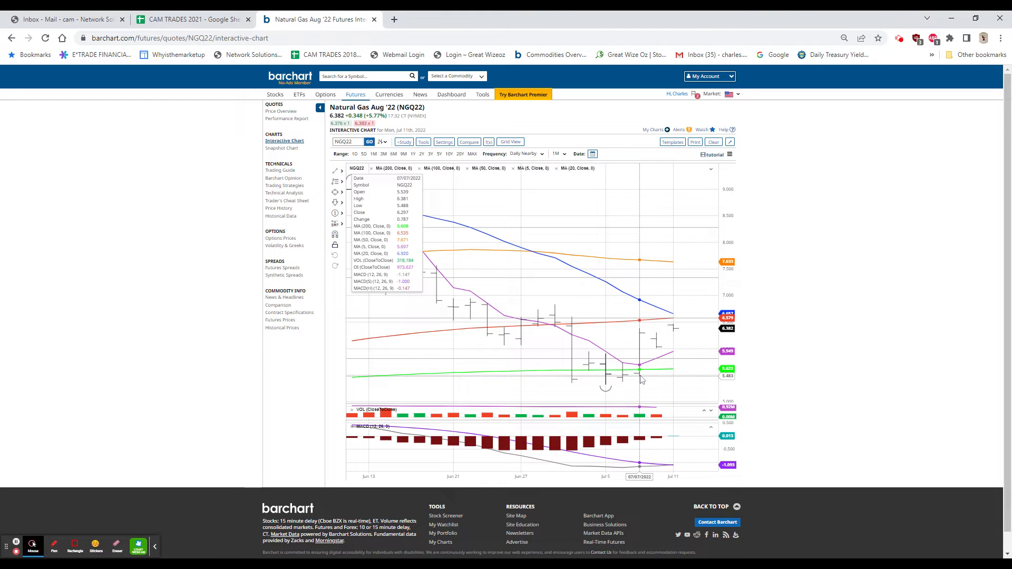
{"action": "mouse_move", "coordinate": [641, 374]}
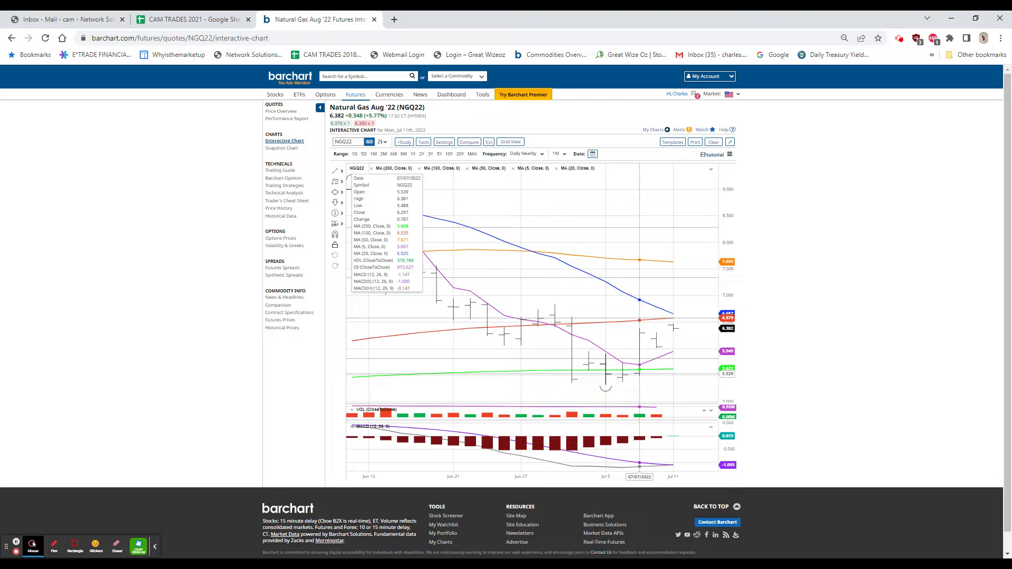
{"action": "mouse_move", "coordinate": [655, 358]}
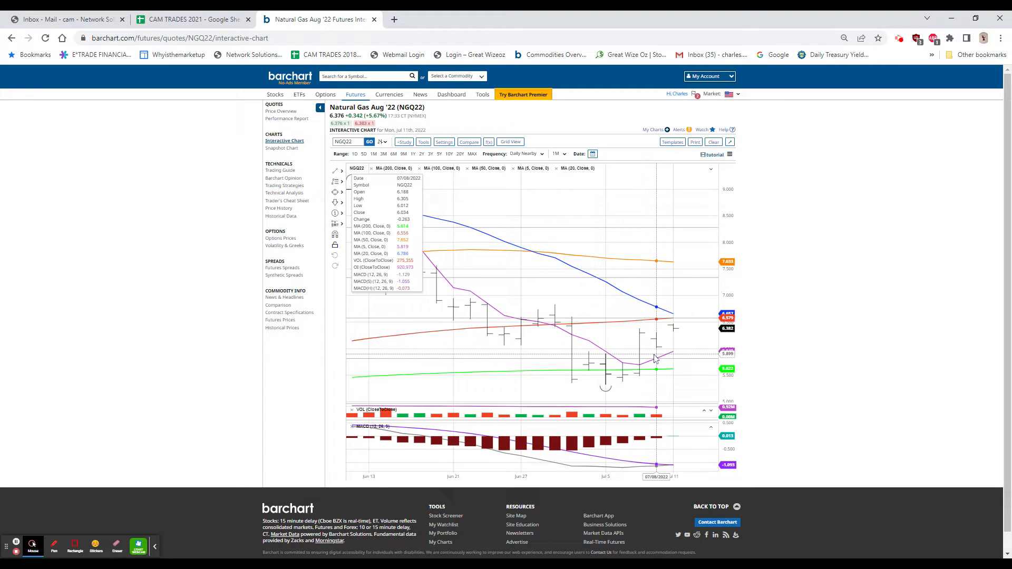
{"action": "mouse_move", "coordinate": [638, 344]}
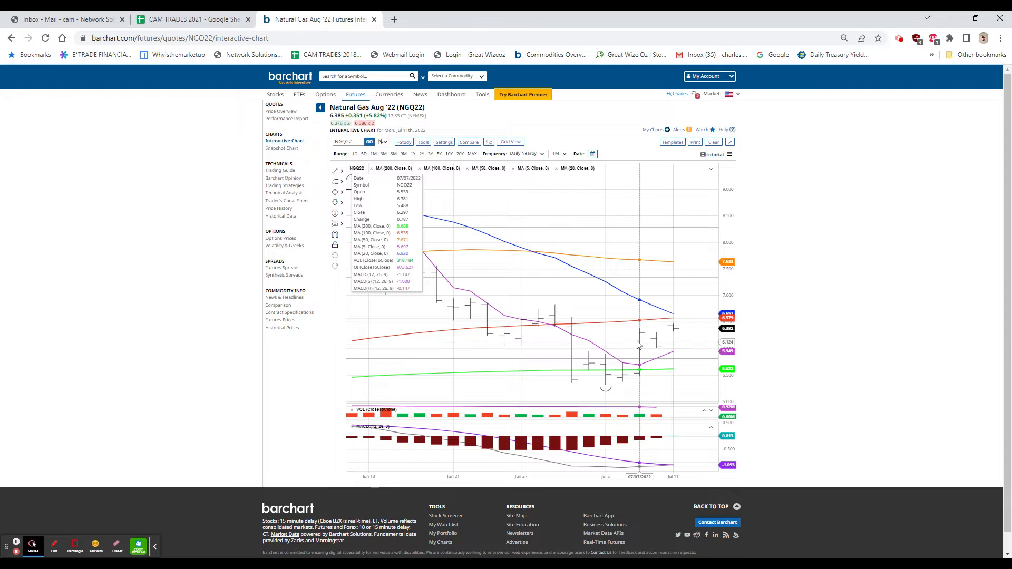
{"action": "mouse_move", "coordinate": [673, 346]}
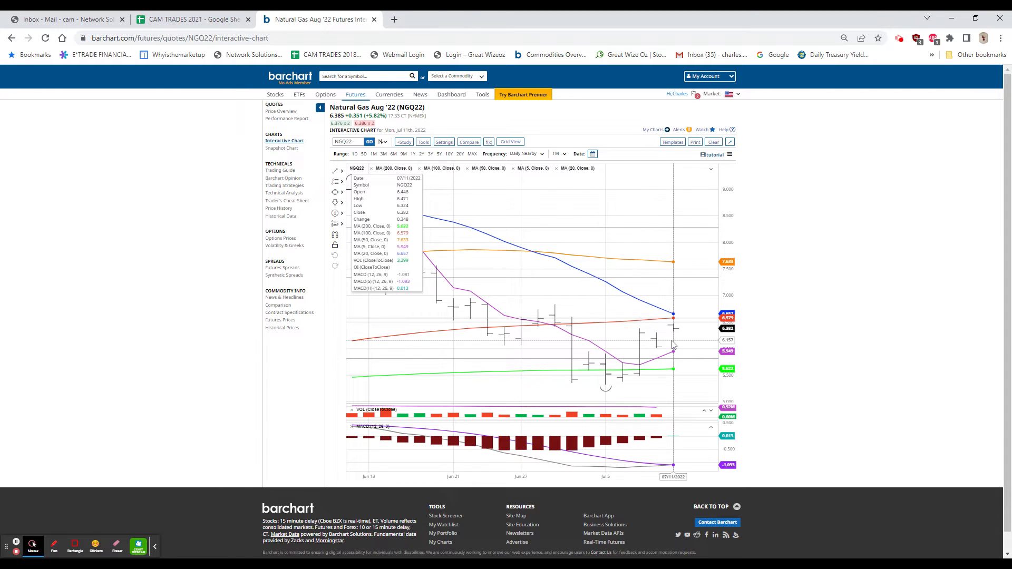
{"action": "left_click", "coordinate": [526, 154]}
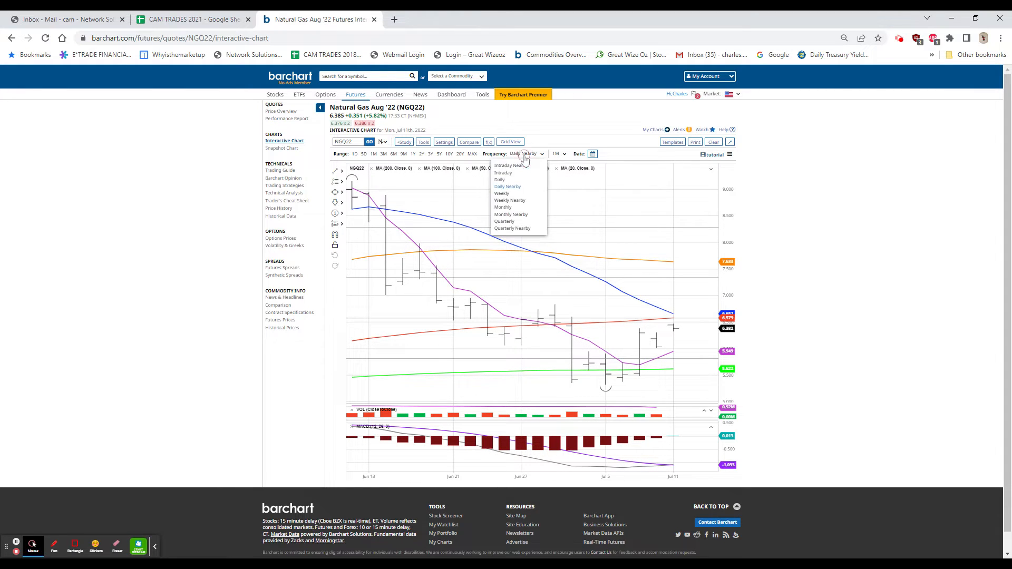
Switch the NGQ22 chart to weekly frequency before returning to the Commodities Prices table.
{"action": "left_click", "coordinate": [509, 200]}
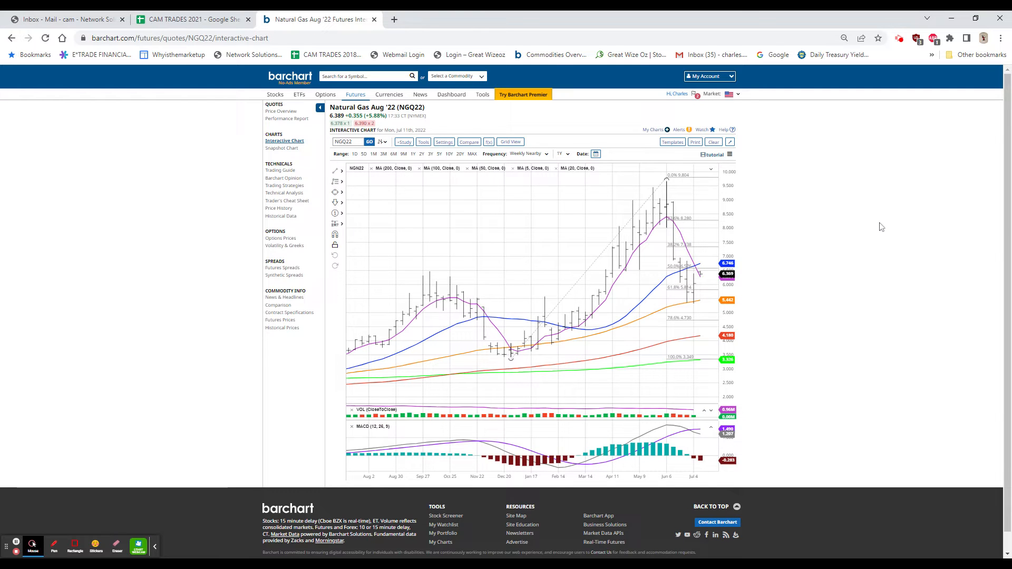
{"action": "mouse_move", "coordinate": [696, 284]}
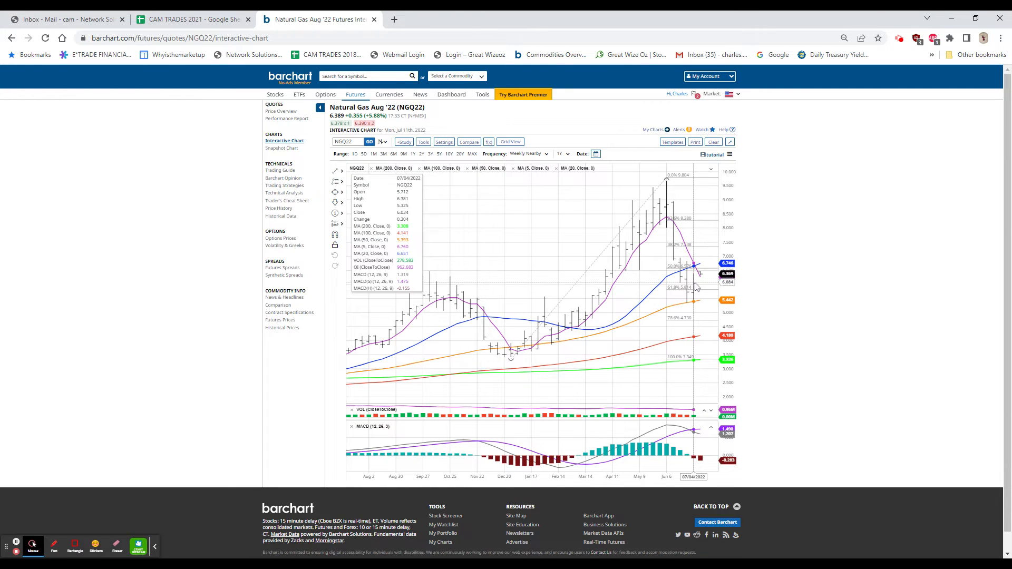
{"action": "mouse_move", "coordinate": [697, 305]}
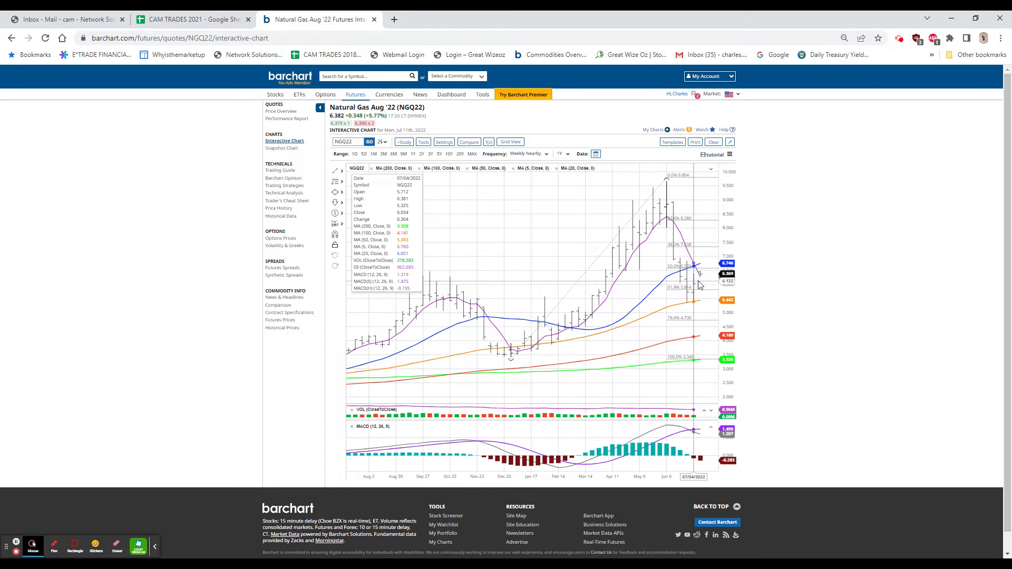
{"action": "mouse_move", "coordinate": [686, 265]}
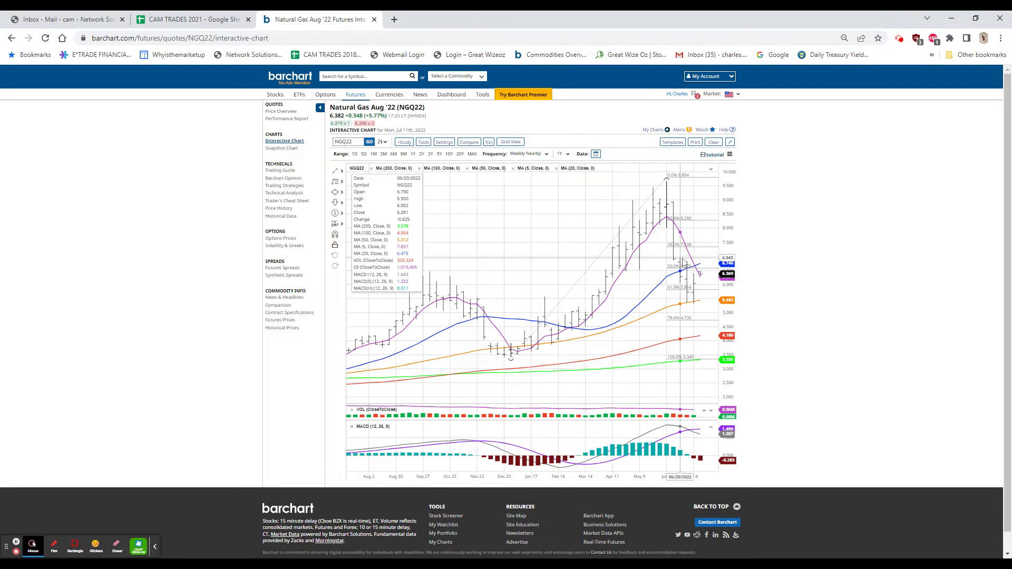
{"action": "mouse_move", "coordinate": [677, 264]}
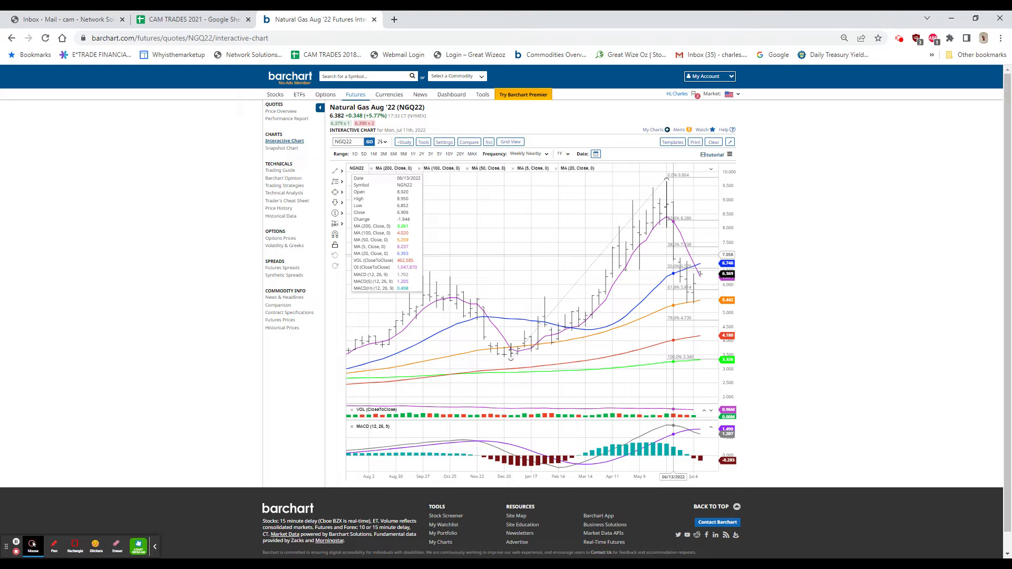
{"action": "mouse_move", "coordinate": [688, 286]}
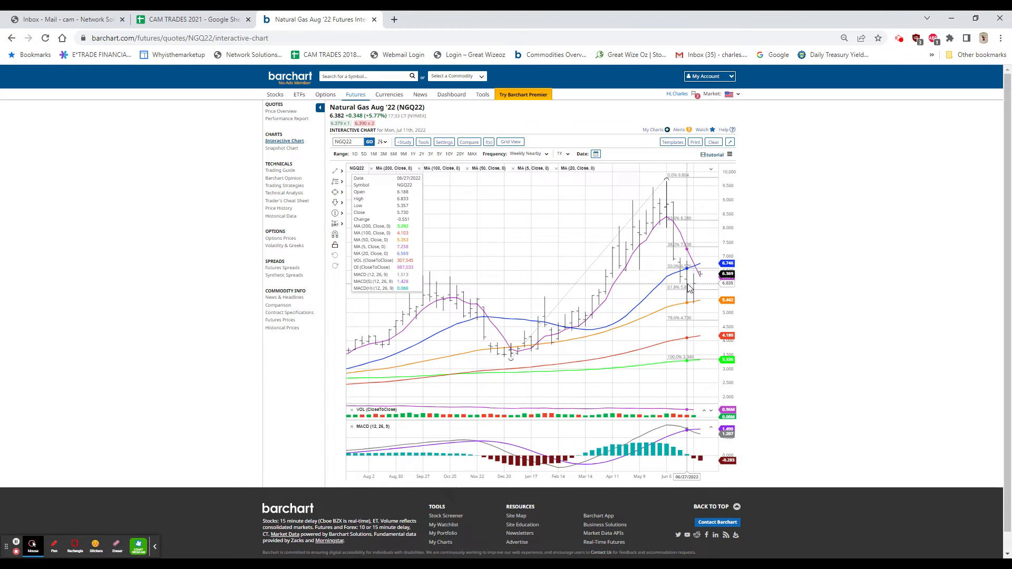
{"action": "mouse_move", "coordinate": [684, 282]}
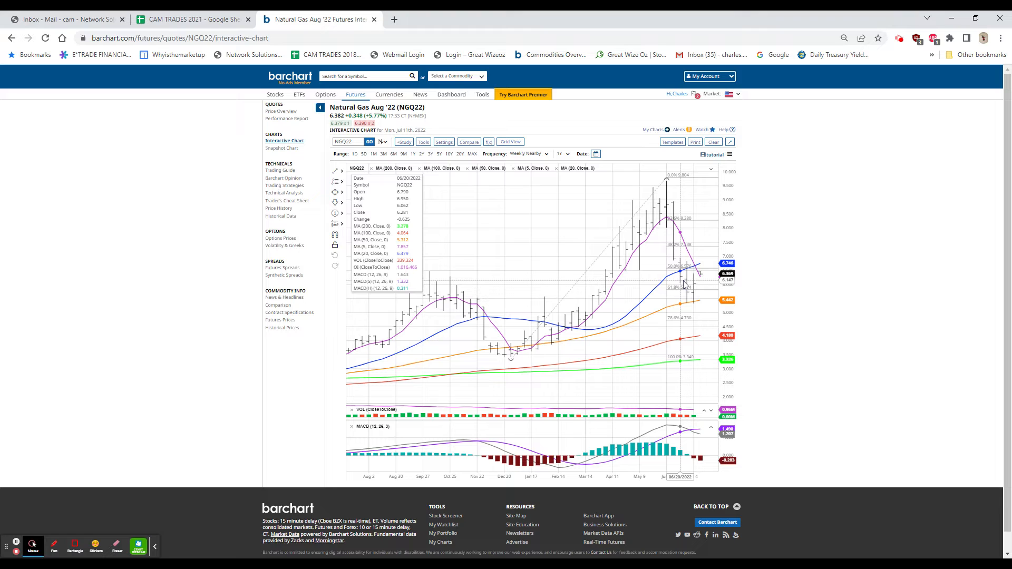
{"action": "mouse_move", "coordinate": [699, 277]}
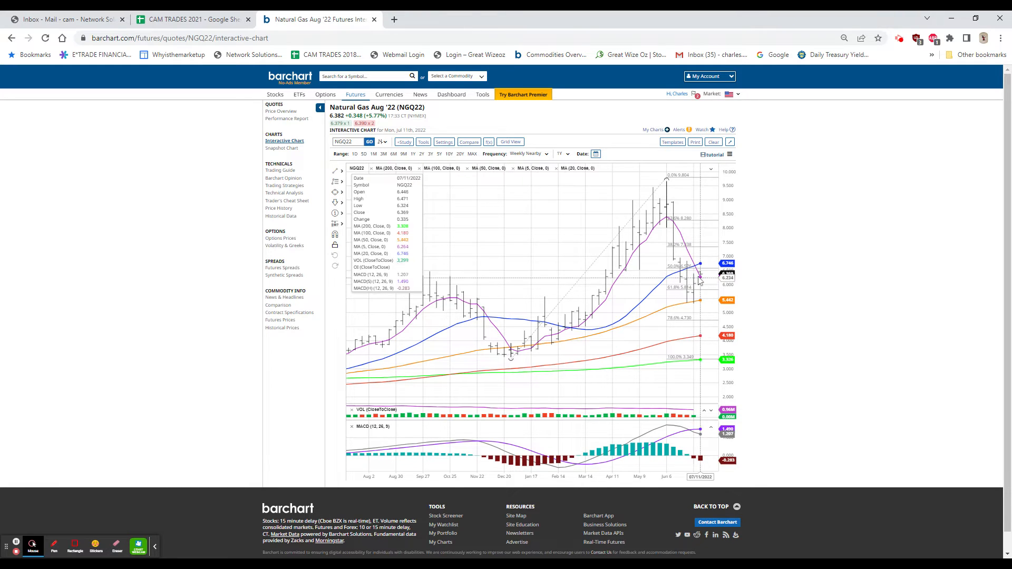
{"action": "mouse_move", "coordinate": [126, 116]}
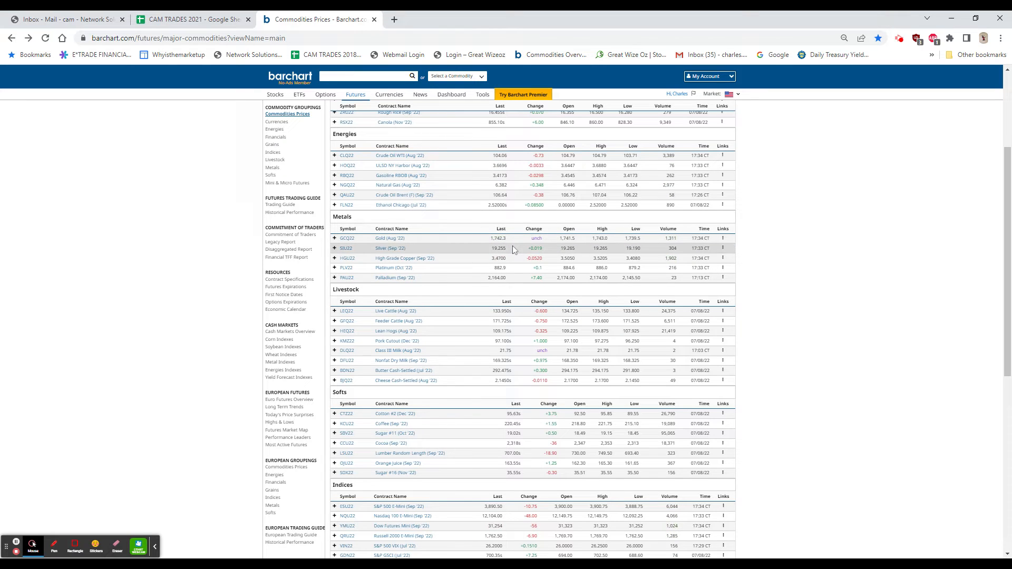
{"action": "mouse_move", "coordinate": [513, 260]}
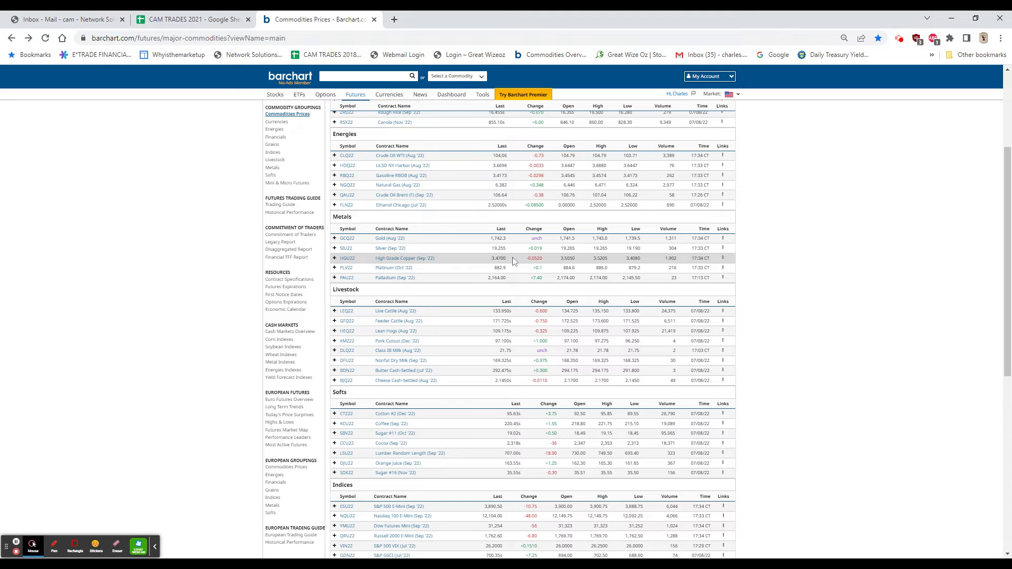
{"action": "mouse_move", "coordinate": [862, 243]}
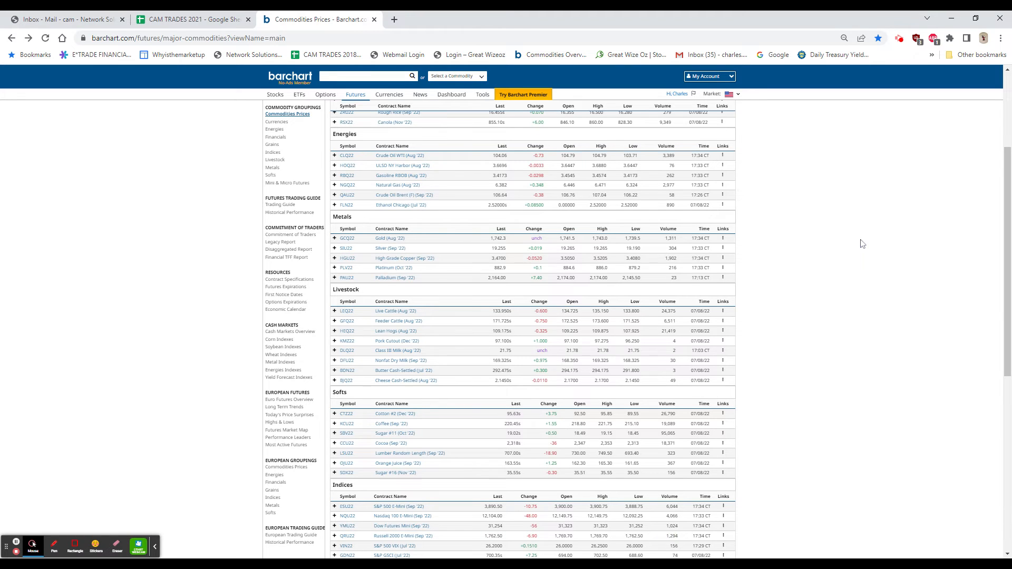
{"action": "scroll", "scroll_direction": "down", "scroll_amount": 3}
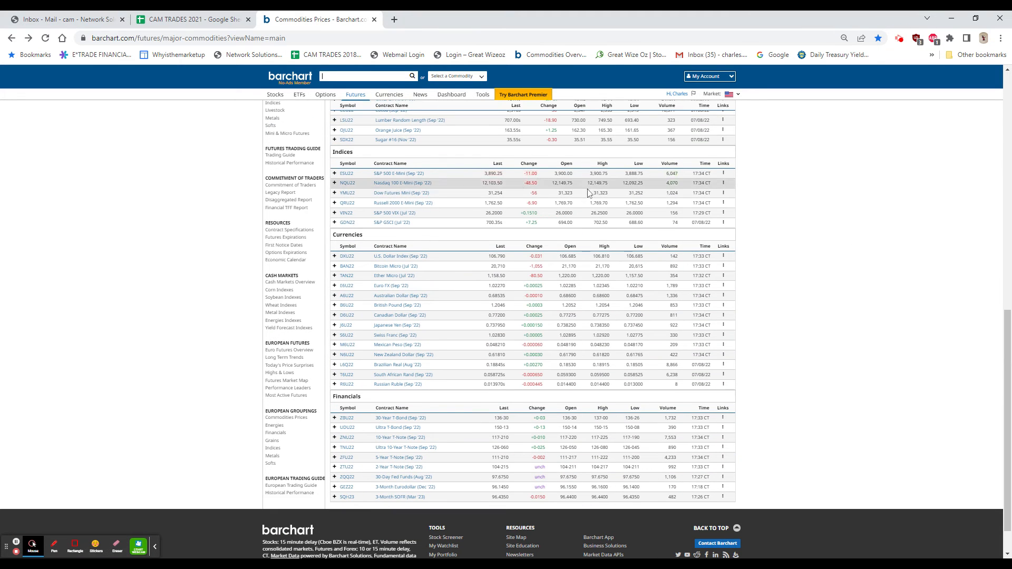
{"action": "mouse_move", "coordinate": [542, 174]}
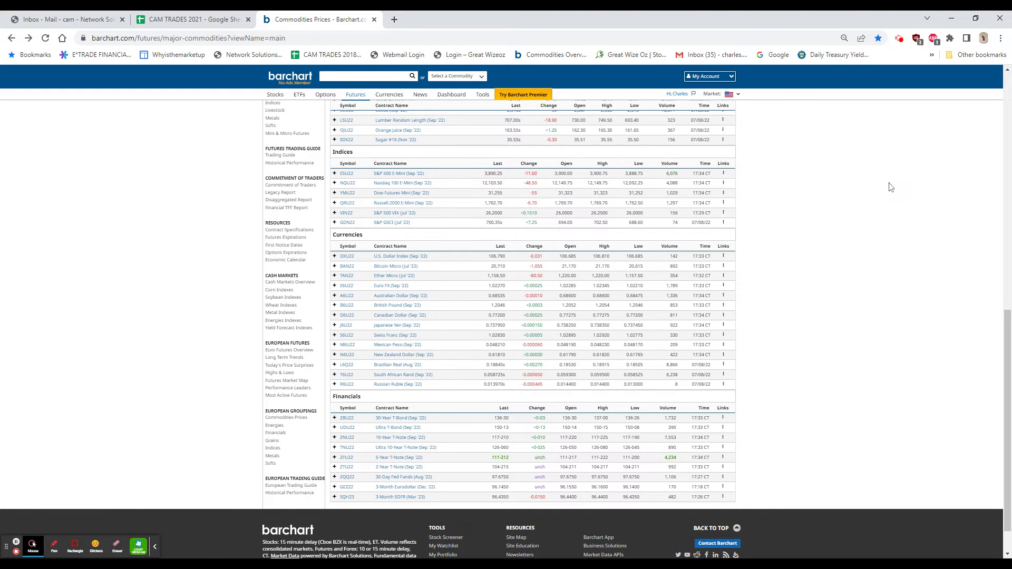
{"action": "mouse_move", "coordinate": [885, 172]}
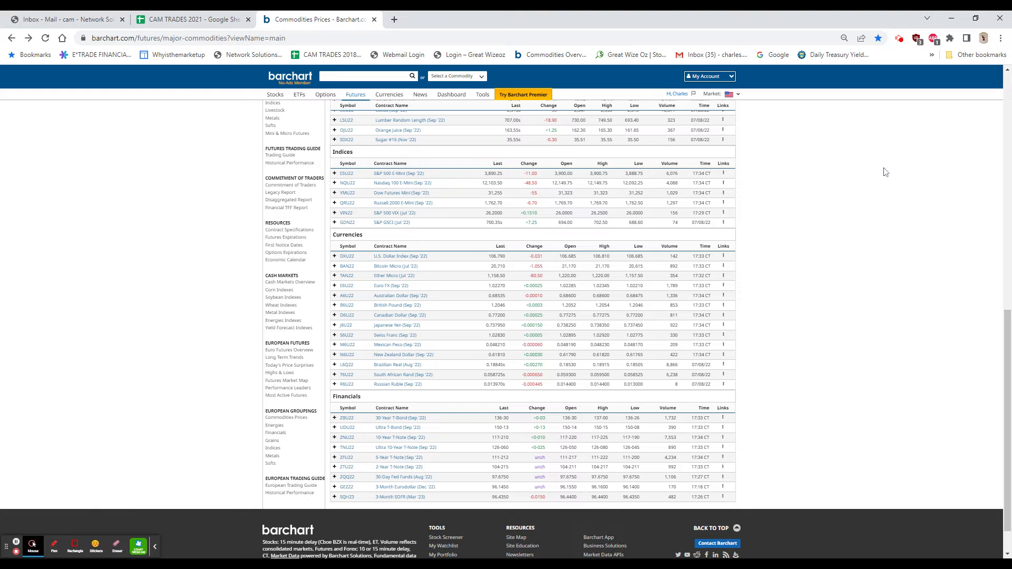
{"action": "mouse_move", "coordinate": [912, 170]}
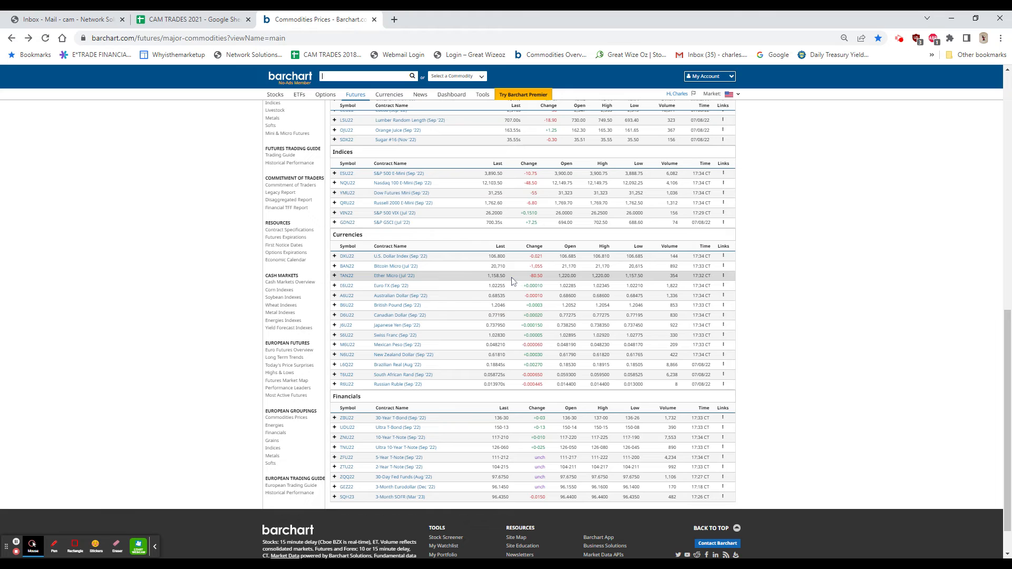
{"action": "mouse_move", "coordinate": [508, 268]}
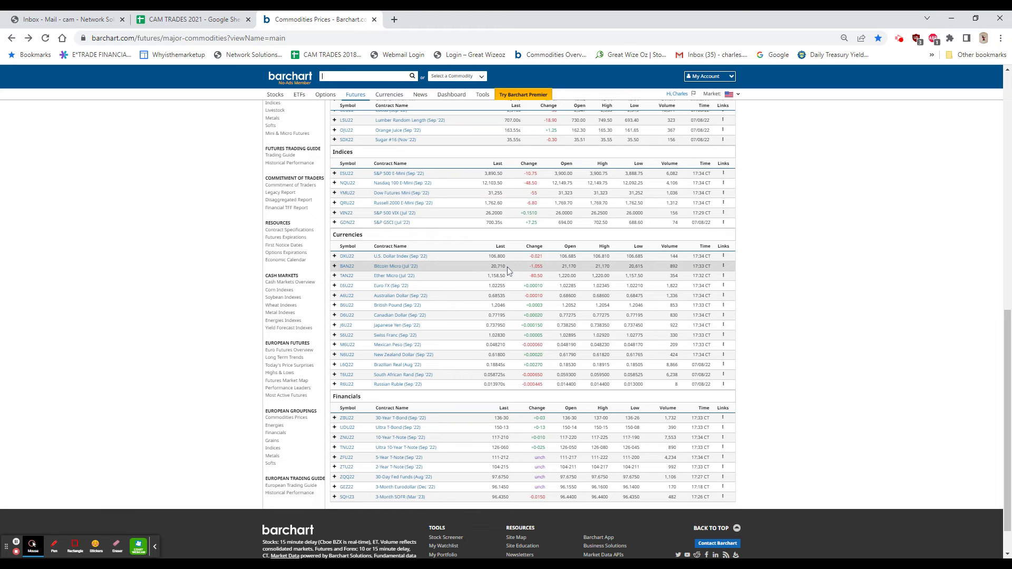
{"action": "mouse_move", "coordinate": [863, 239]}
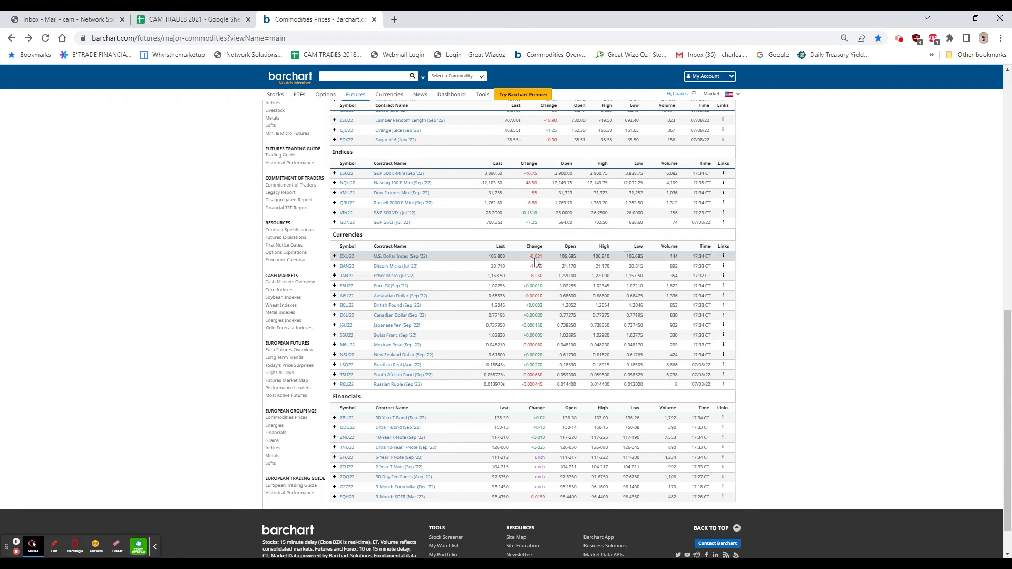
{"action": "mouse_move", "coordinate": [519, 424]}
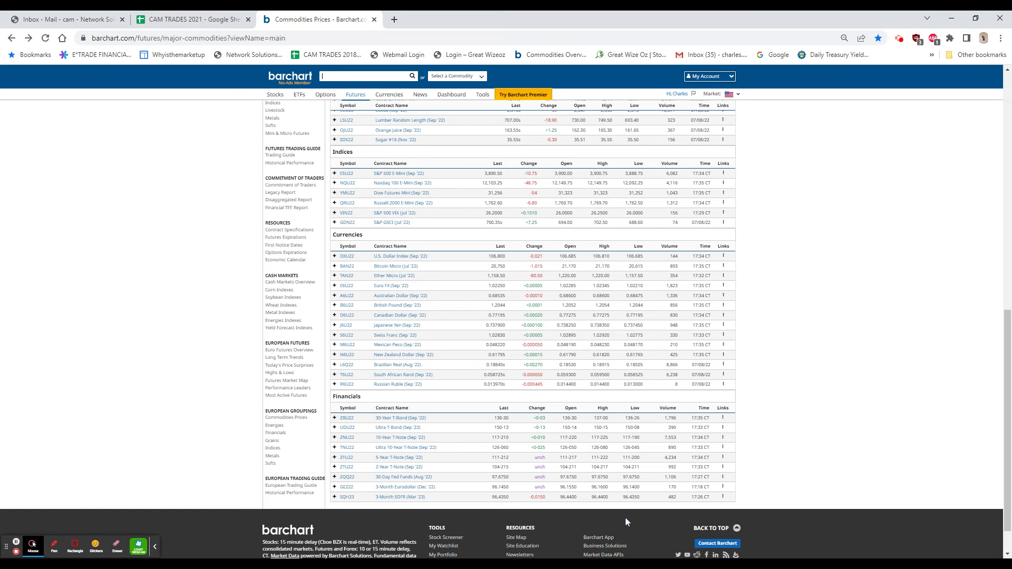
{"action": "scroll", "scroll_direction": "up", "scroll_amount": 3}
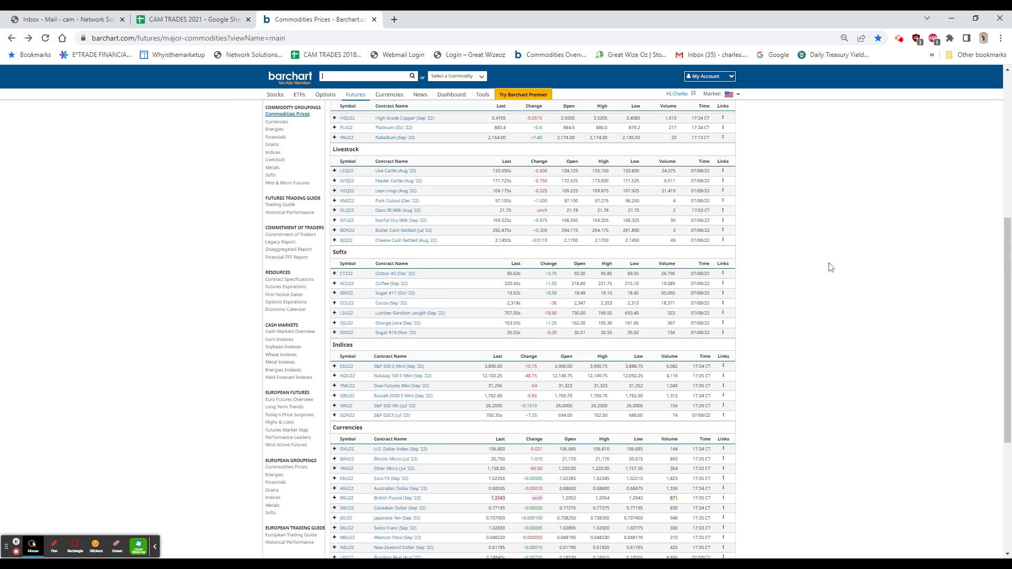
{"action": "scroll", "scroll_direction": "up", "scroll_amount": 3}
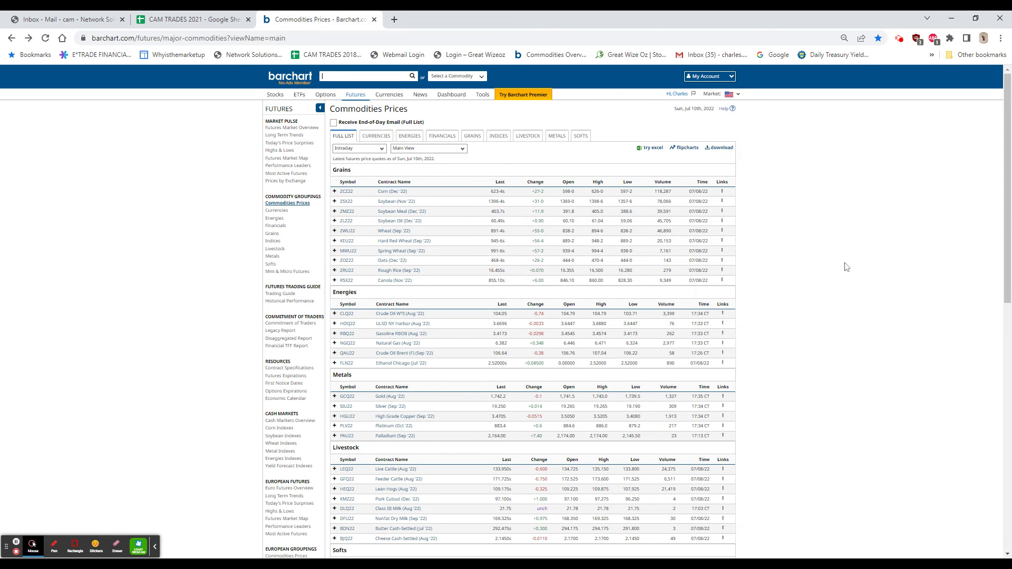
{"action": "scroll", "scroll_direction": "down", "scroll_amount": 3}
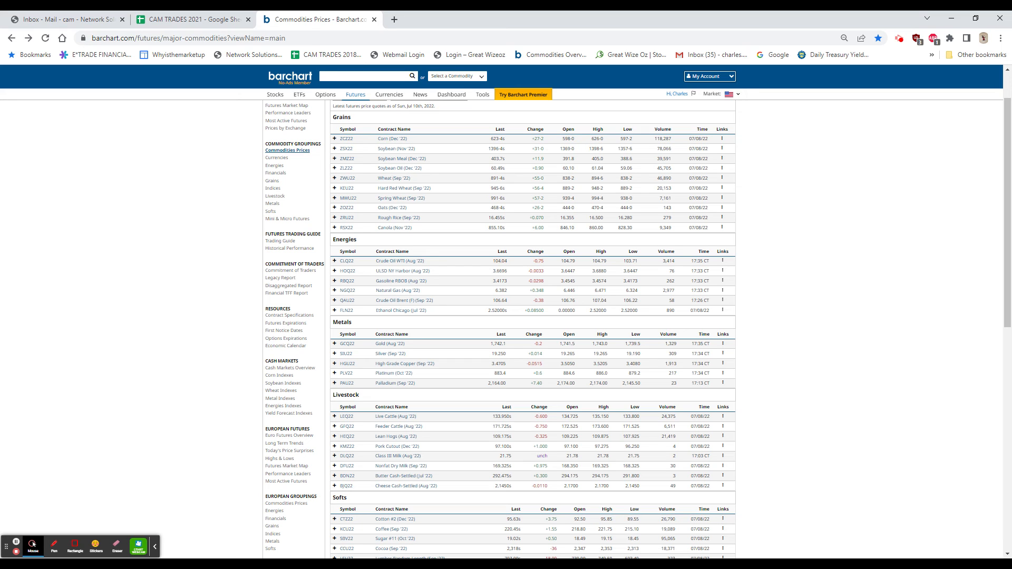
{"action": "left_click", "coordinate": [367, 75]}
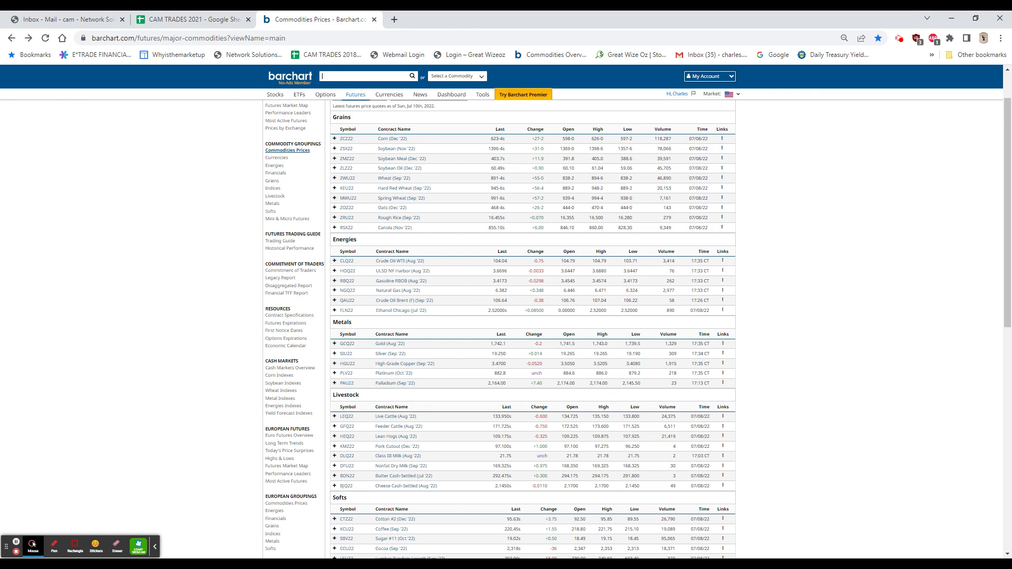
{"action": "scroll", "scroll_direction": "down", "scroll_amount": 3}
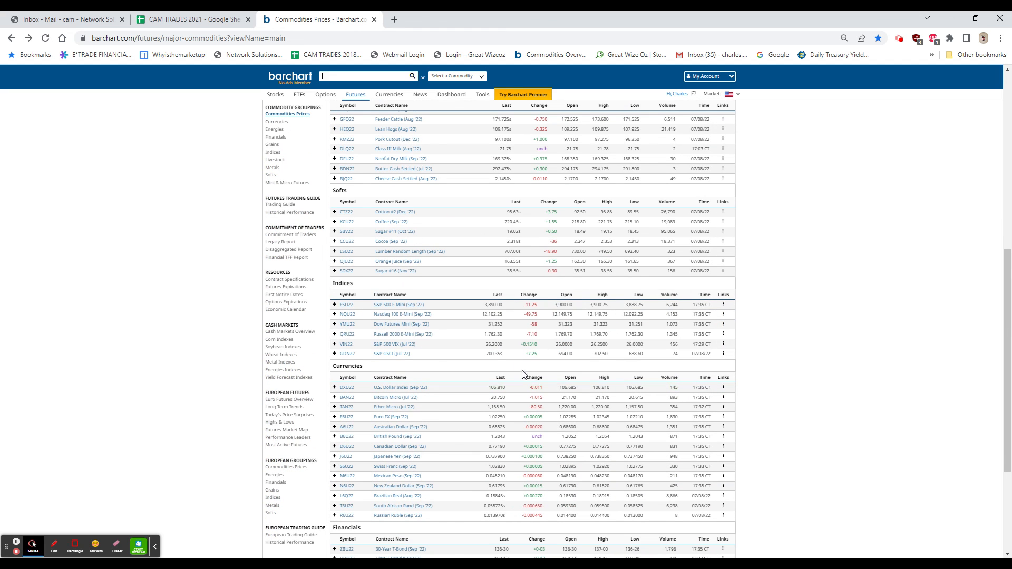